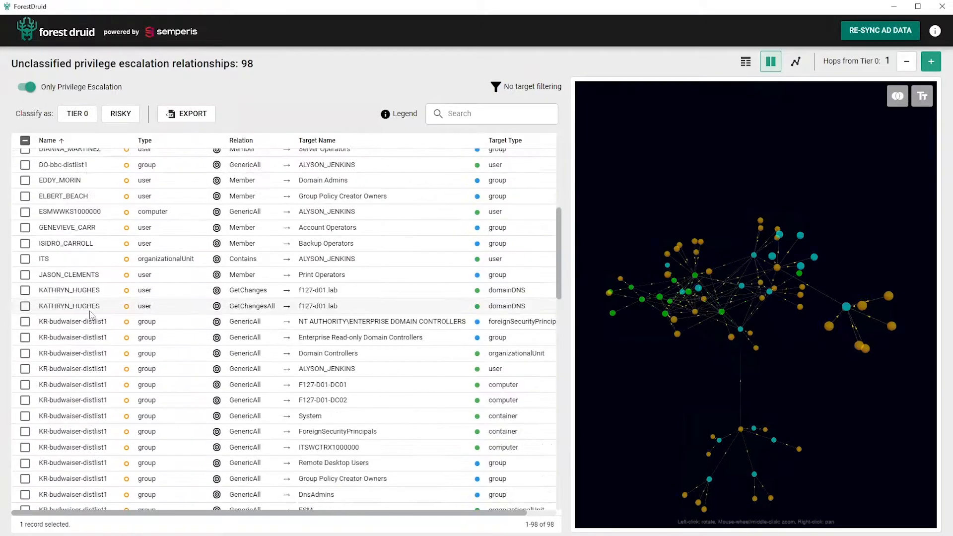
Filter the relationship table to the 31 rows targeting YV-666-admingroup1 by selecting its graph node.
scroll("down", 3)
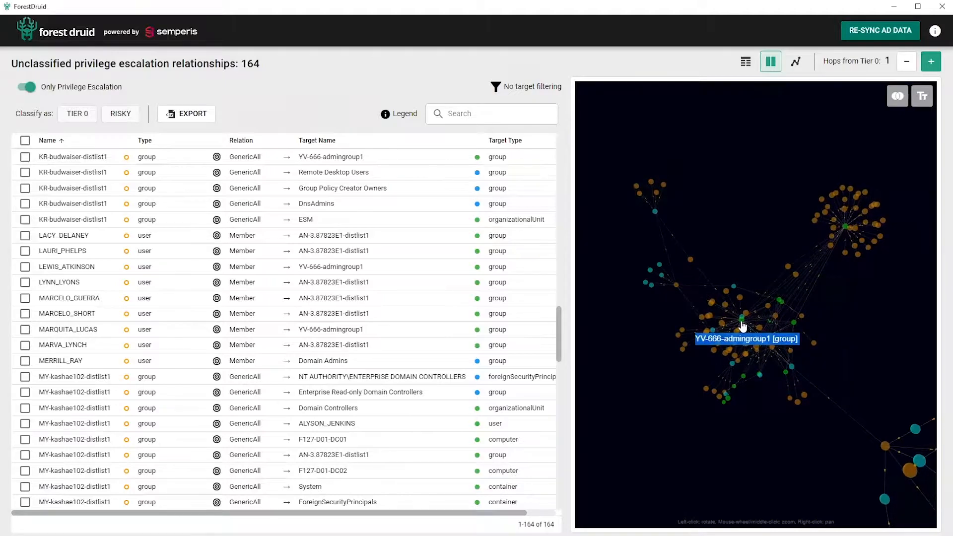
left_click(742, 321)
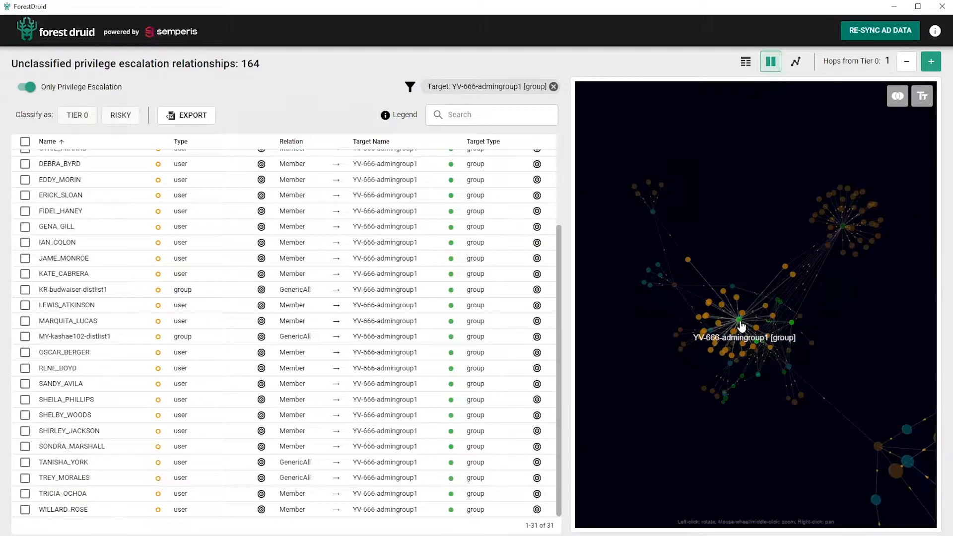